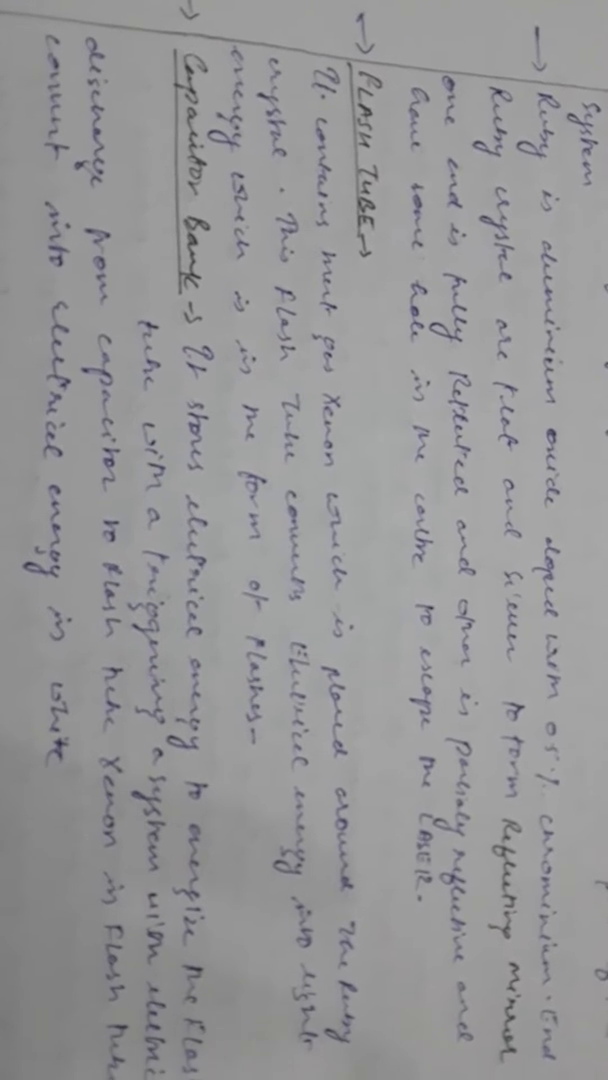
scroll("up", 3)
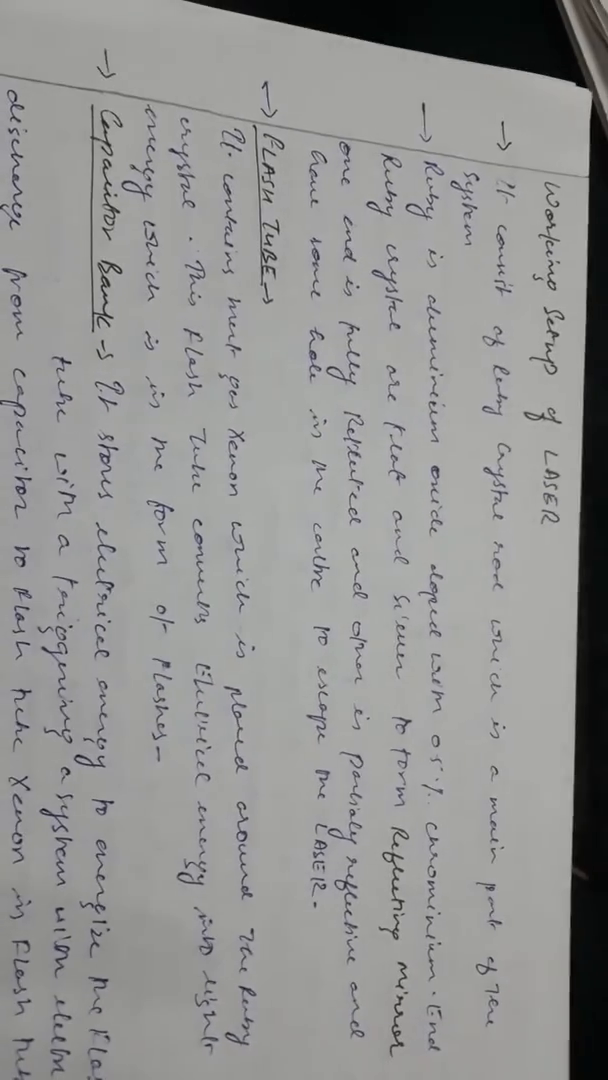
scroll("up", 3)
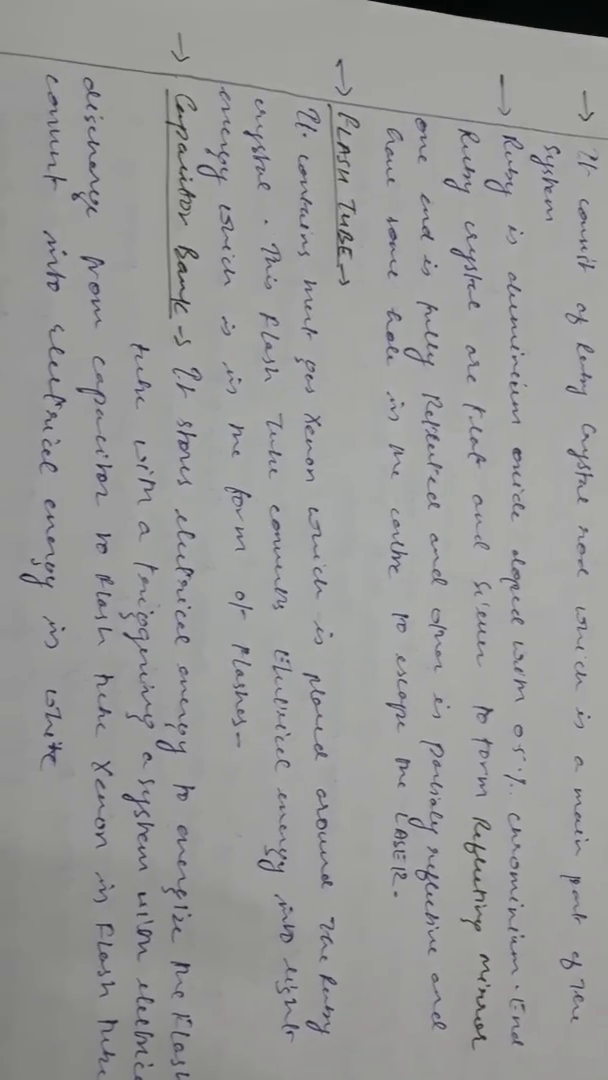